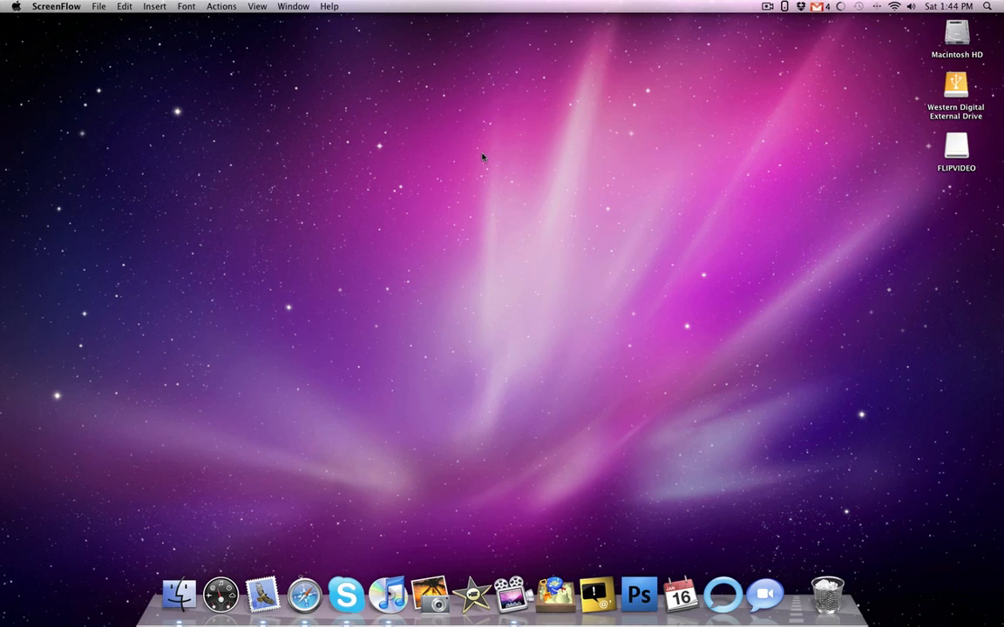
mouse_move(753, 5)
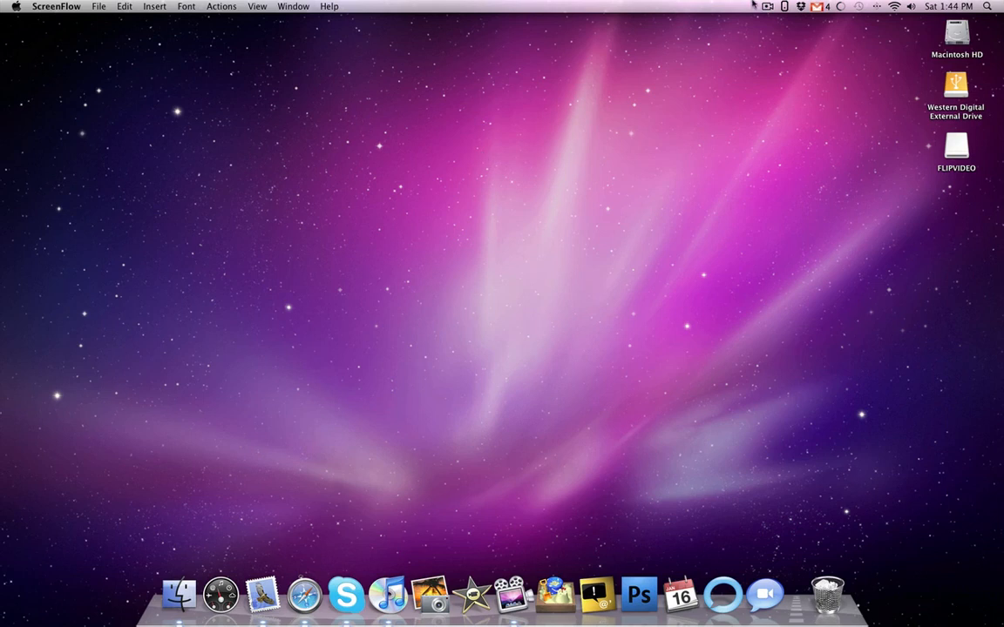
Open the MagicPrefs preferences from its menu bar icon to see the click and tap gesture mappings.
left_click(784, 7)
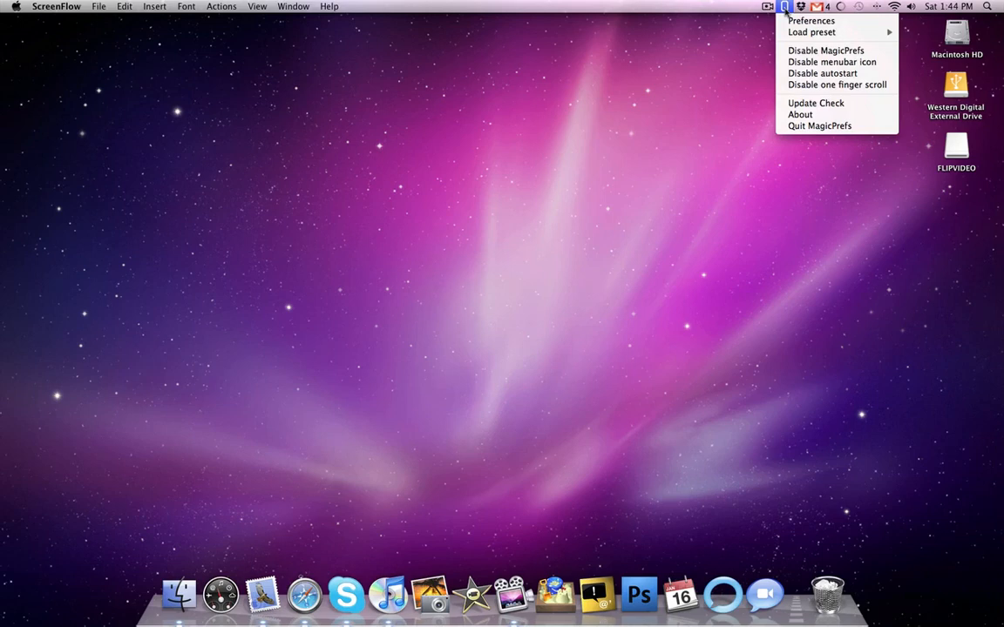
mouse_move(810, 21)
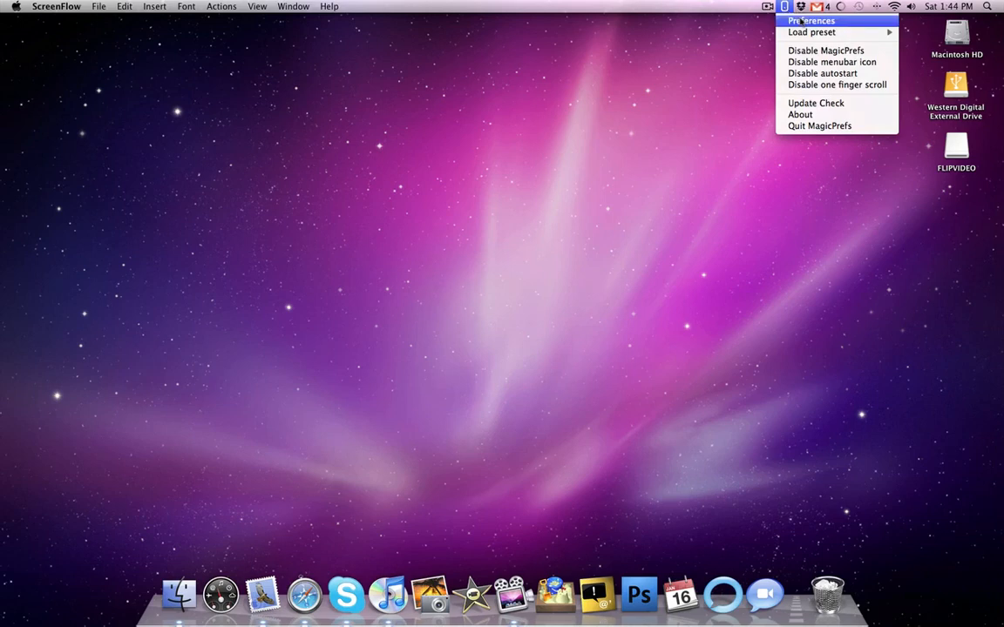
left_click(811, 21)
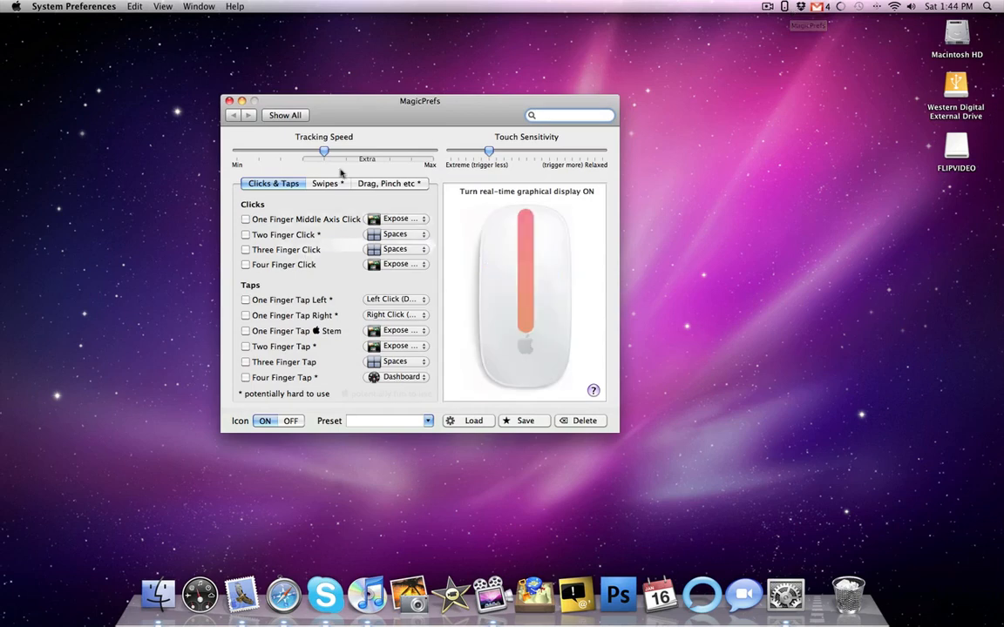
Review the Swipes and Drag/Pinch gesture settings, ending on two-finger swipe up to Exposé and down to Spaces.
left_click(568, 115)
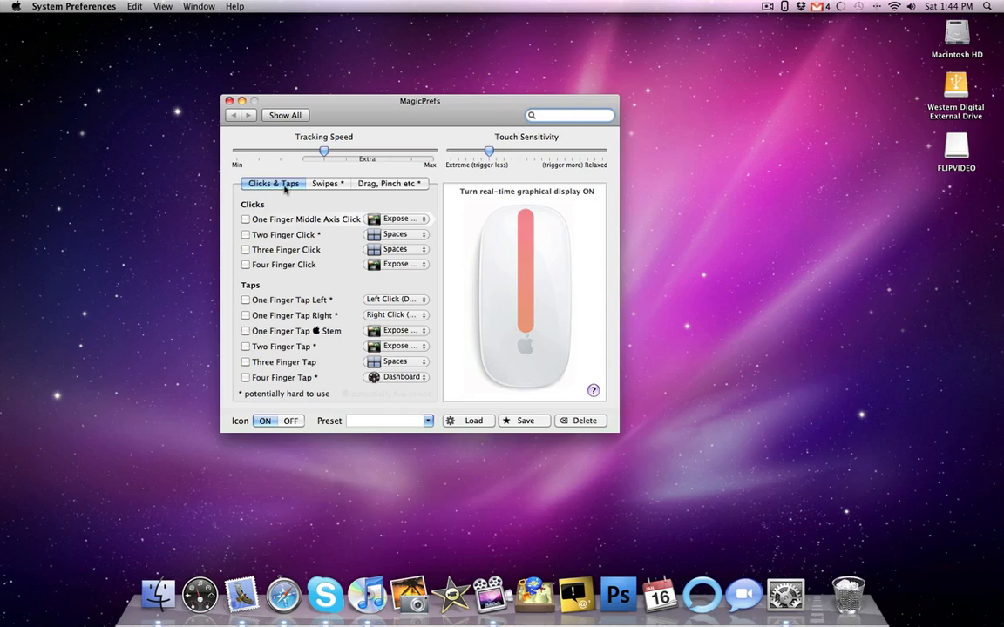
left_click(324, 183)
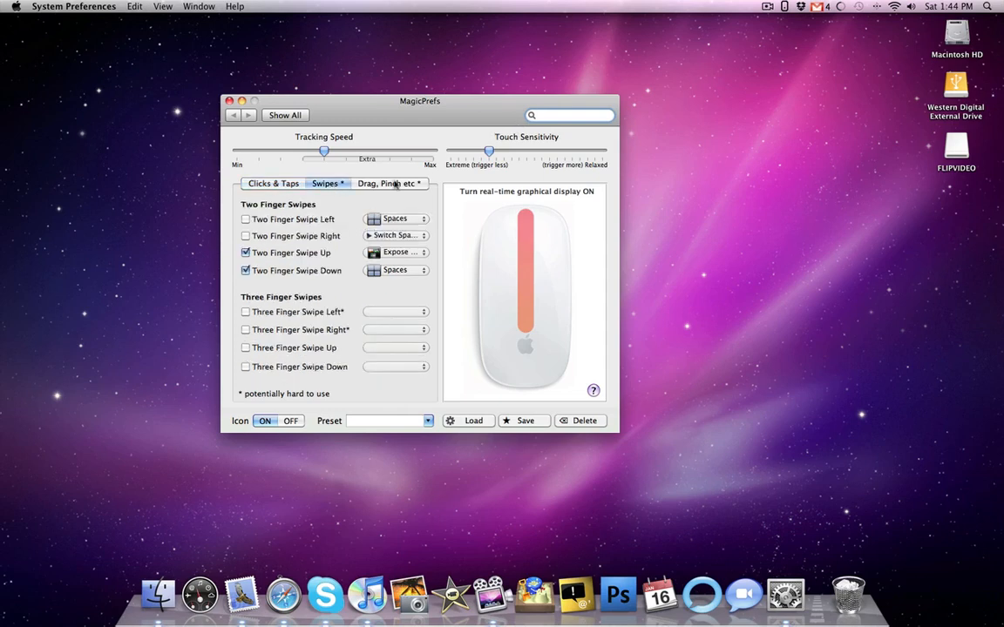
left_click(387, 183)
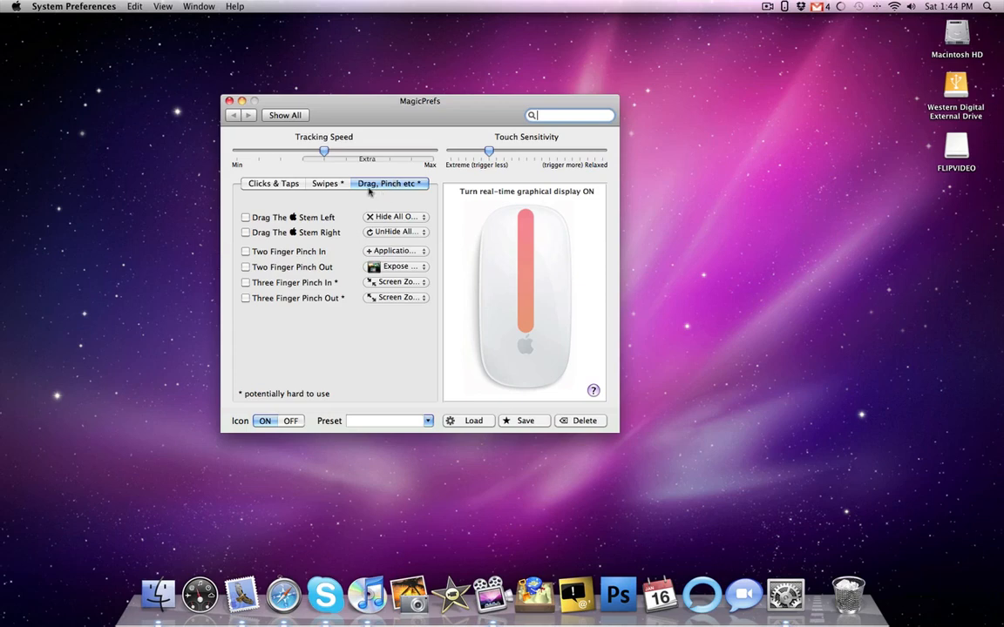
left_click(324, 183)
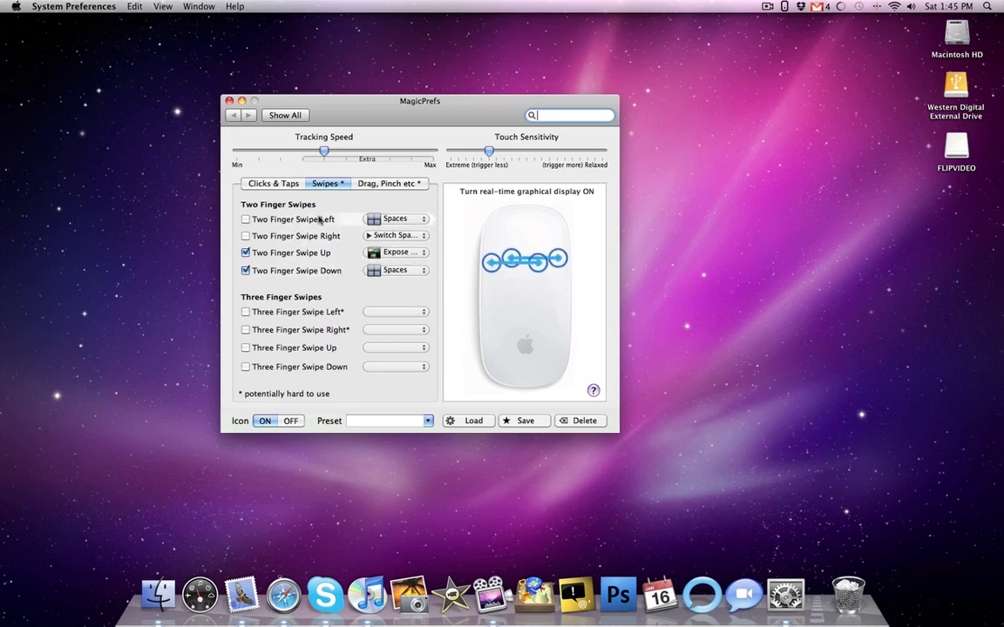
Browse the Clicks & Taps and Drag/Pinch settings and return to Clicks & Taps without changing anything.
left_click(272, 183)
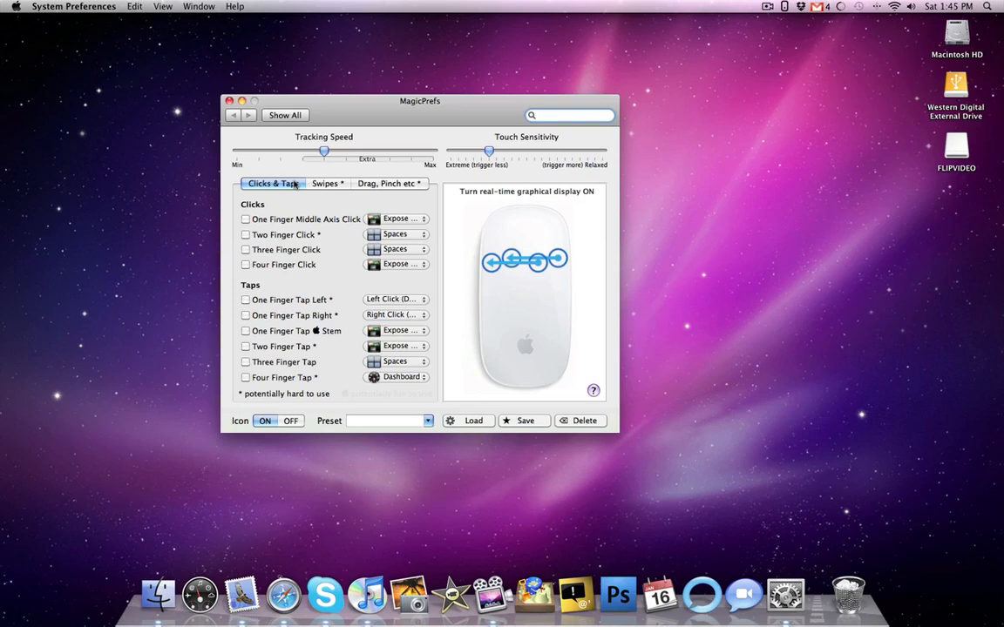
left_click(387, 183)
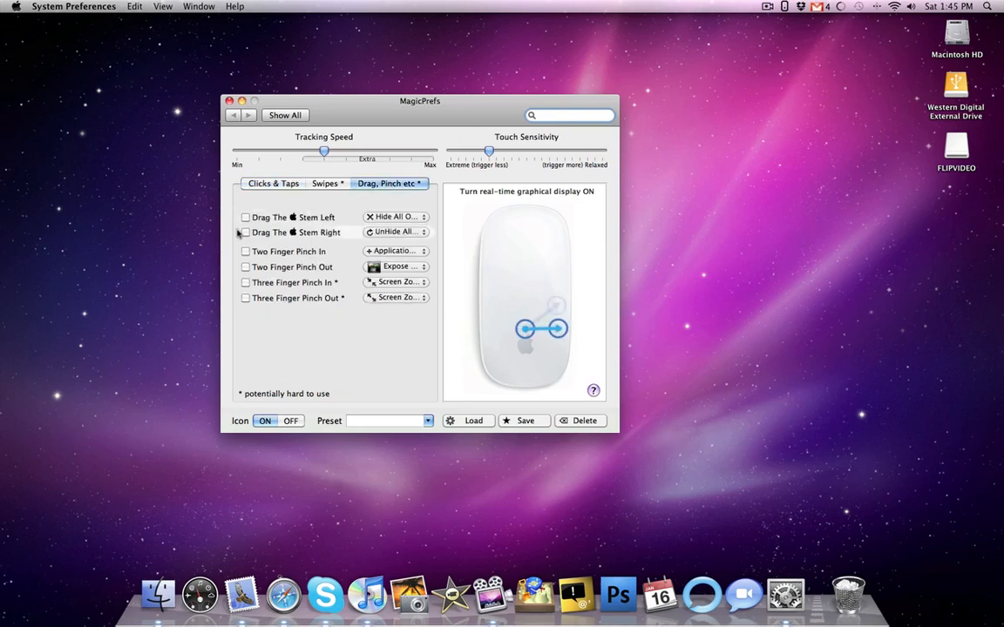
left_click(569, 115)
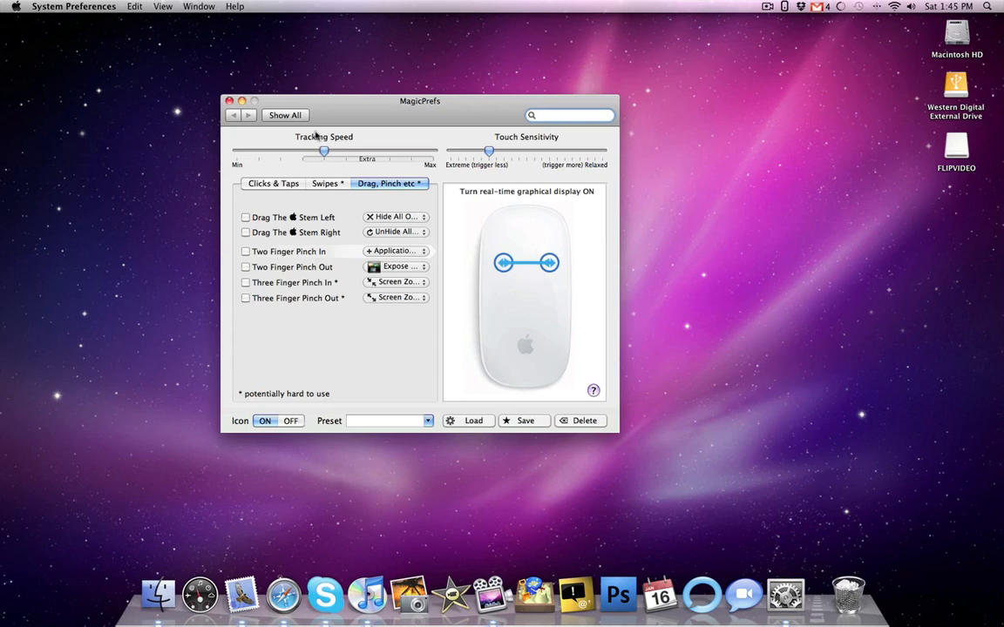
left_click(272, 183)
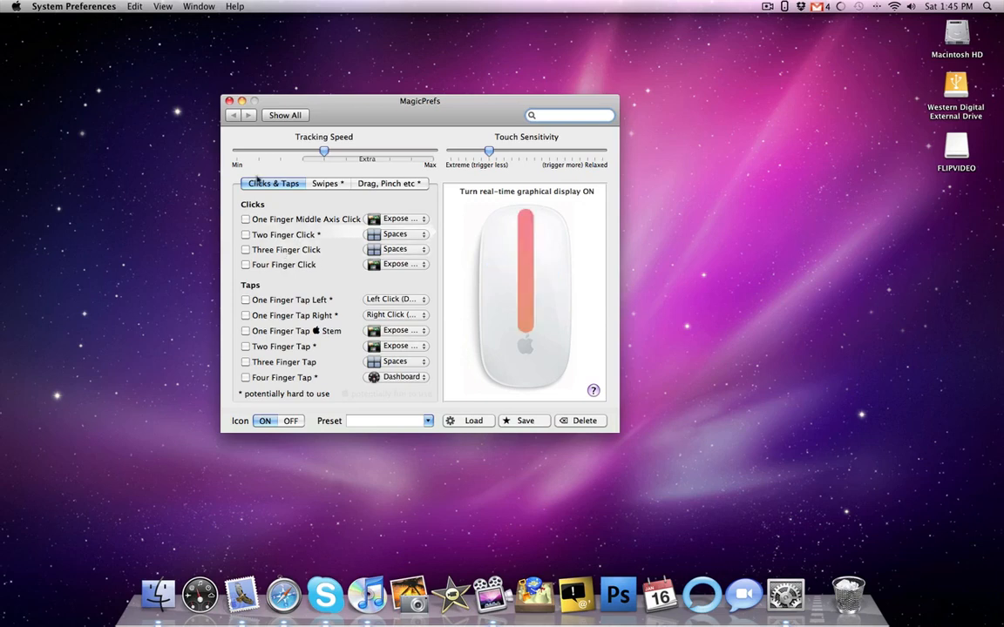
left_click(568, 115)
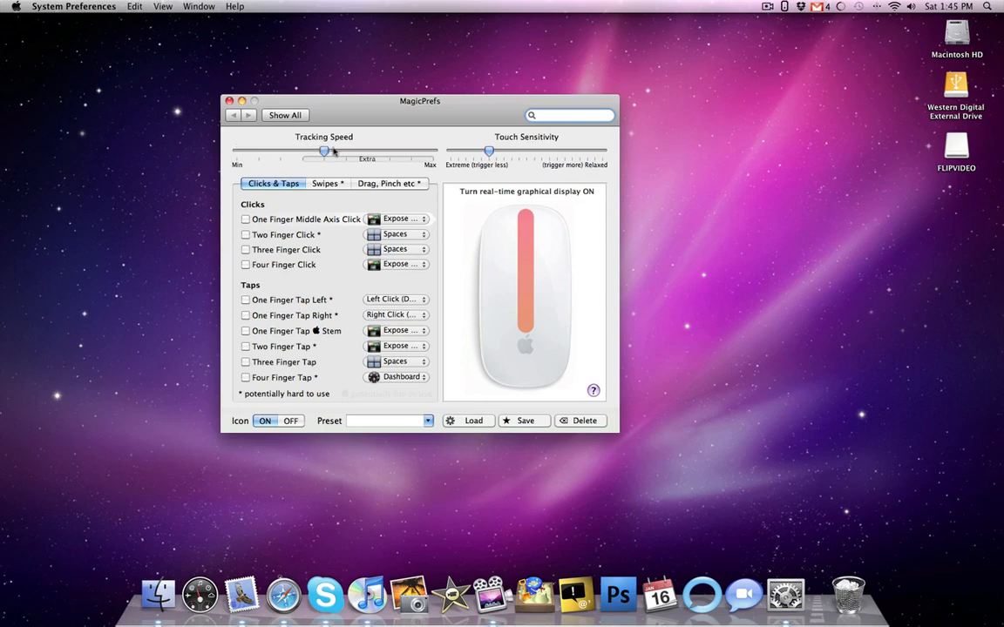
mouse_move(369, 143)
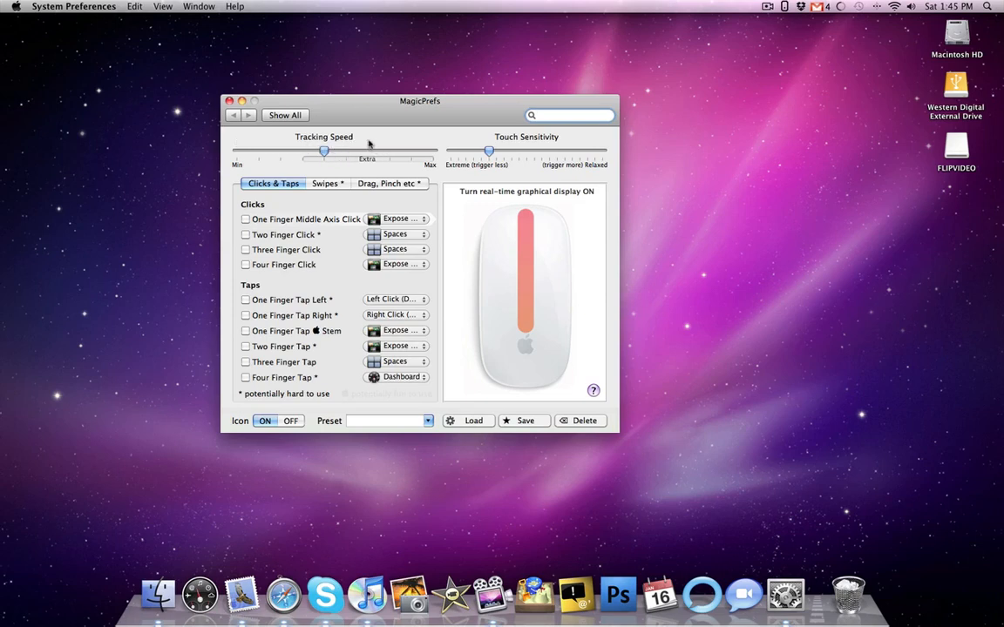
mouse_move(513, 139)
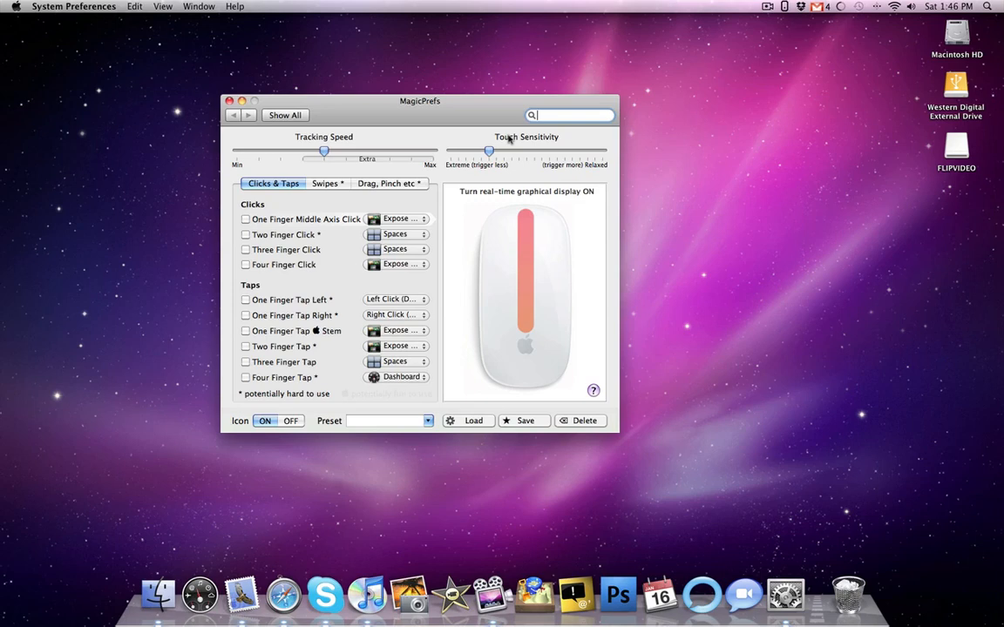
left_click(572, 115)
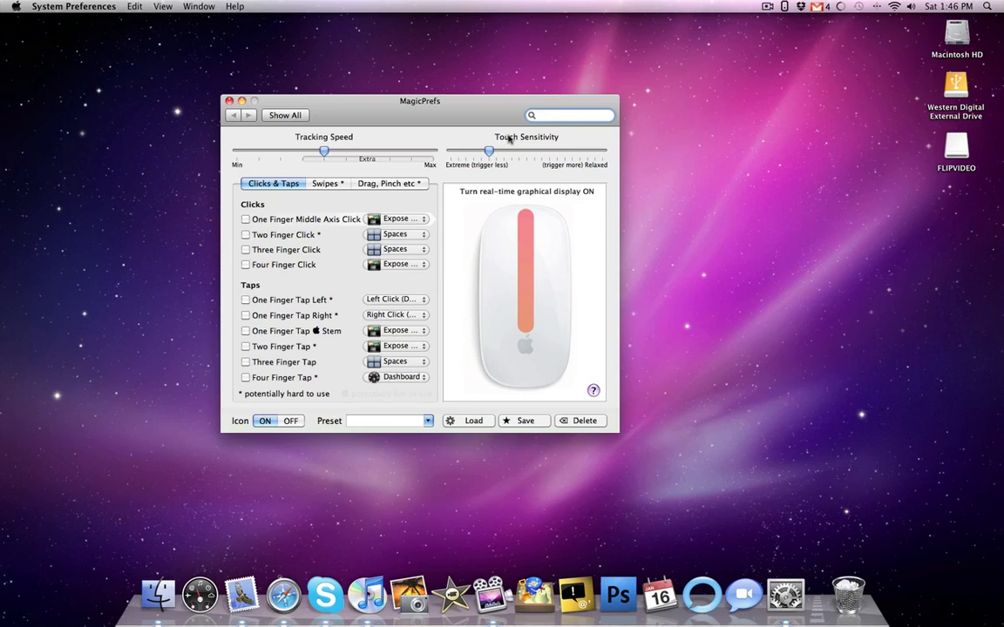
left_click(571, 115)
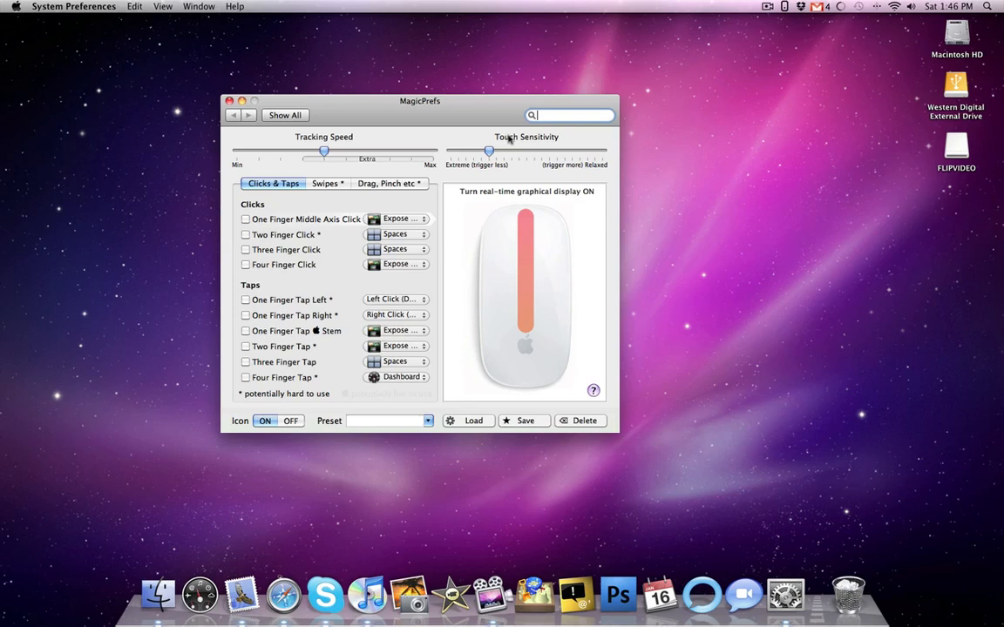